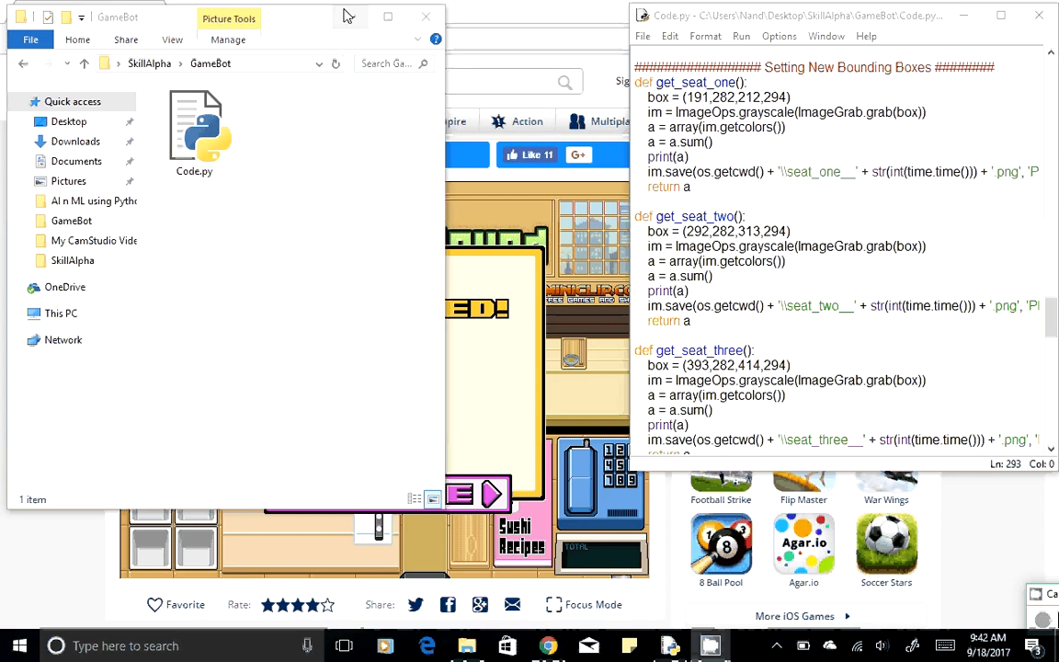
Run the GameBot Code.py script as a module from the IDLE editor
right_click(195, 120)
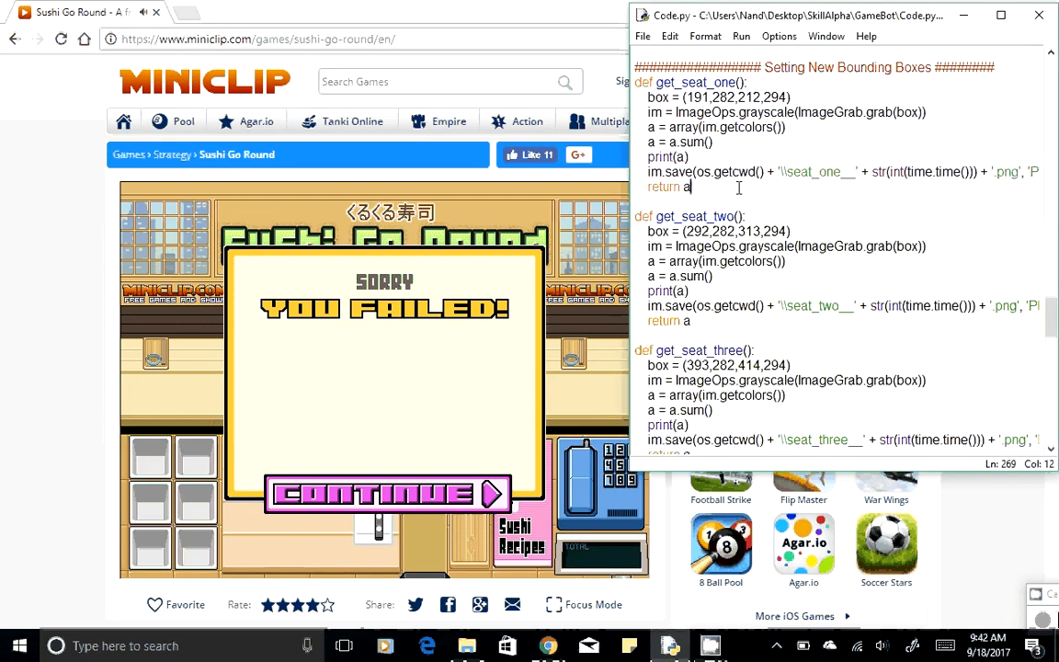
left_click(741, 37)
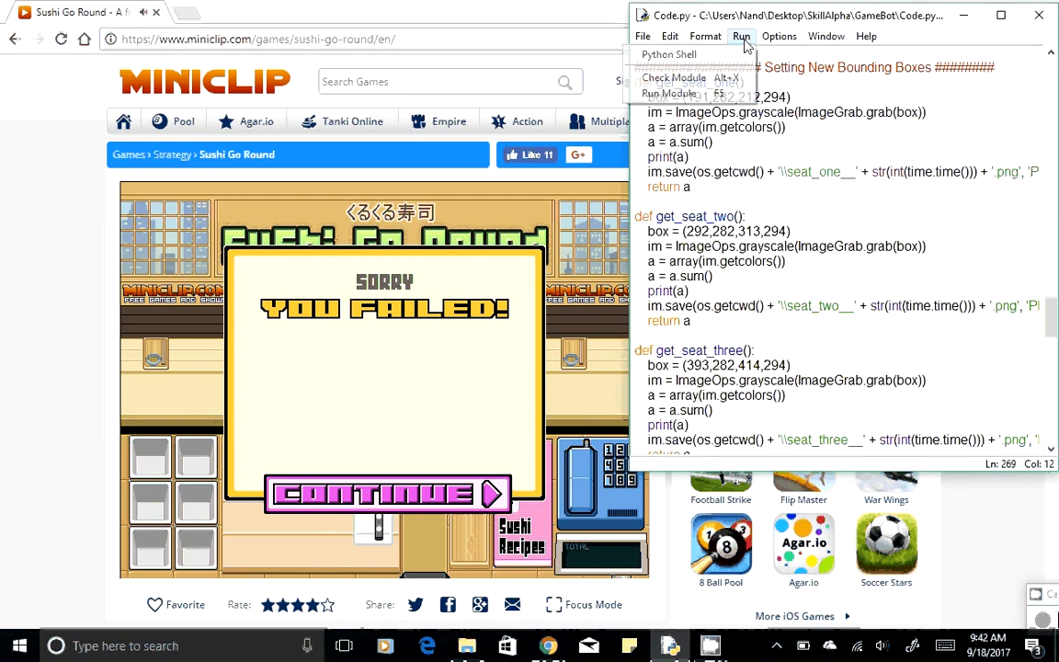
mouse_move(669, 94)
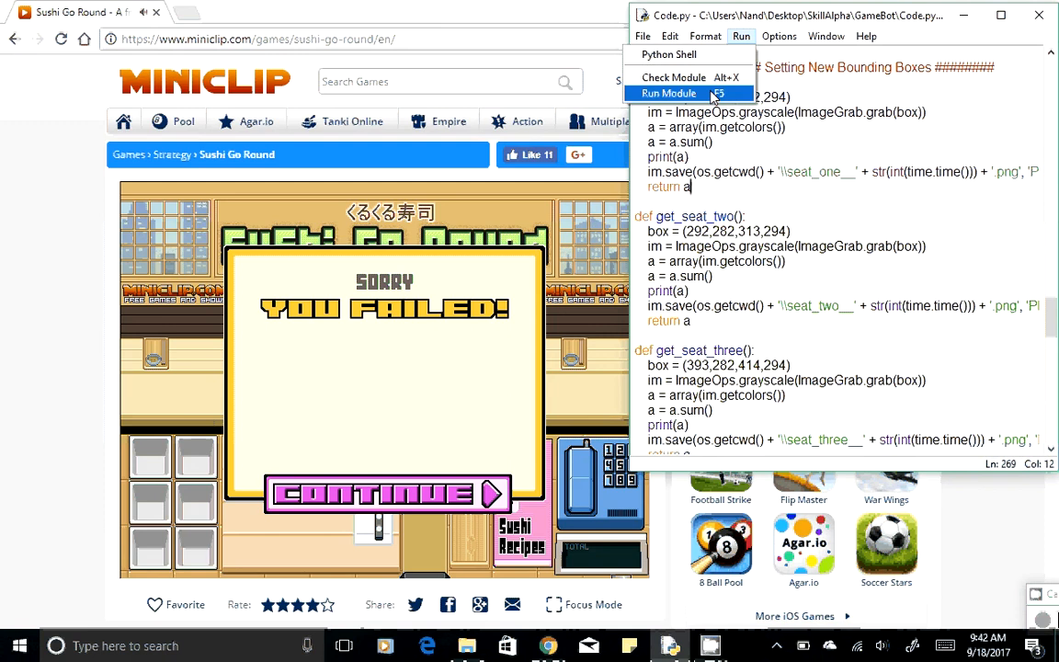
left_click(669, 92)
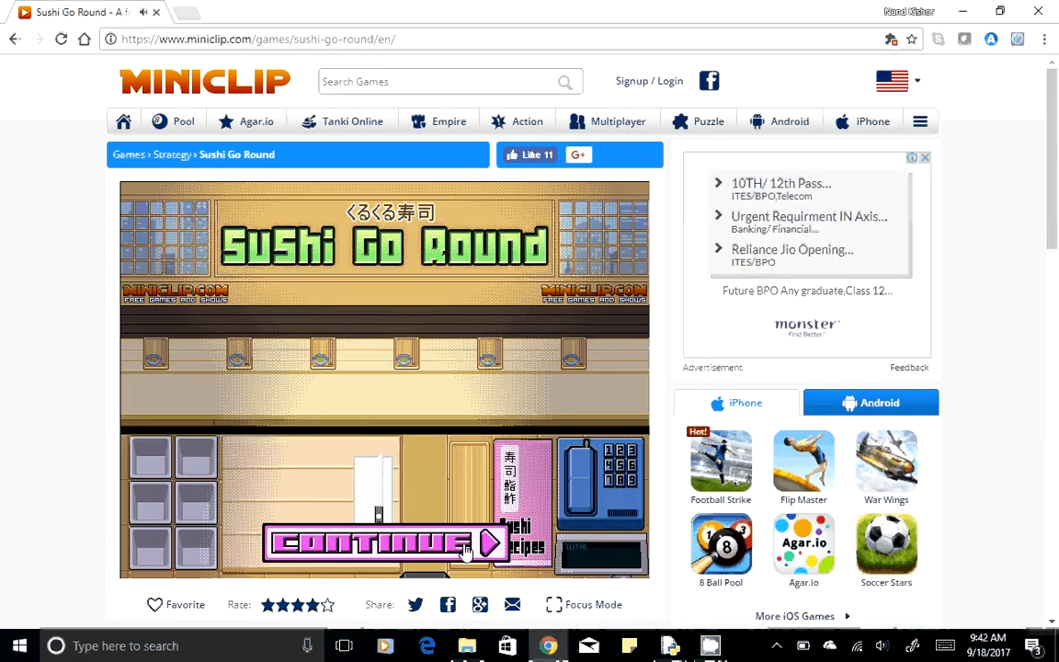
Continue past the failed-game screen and agree to try again, starting a new First Day
left_click(386, 543)
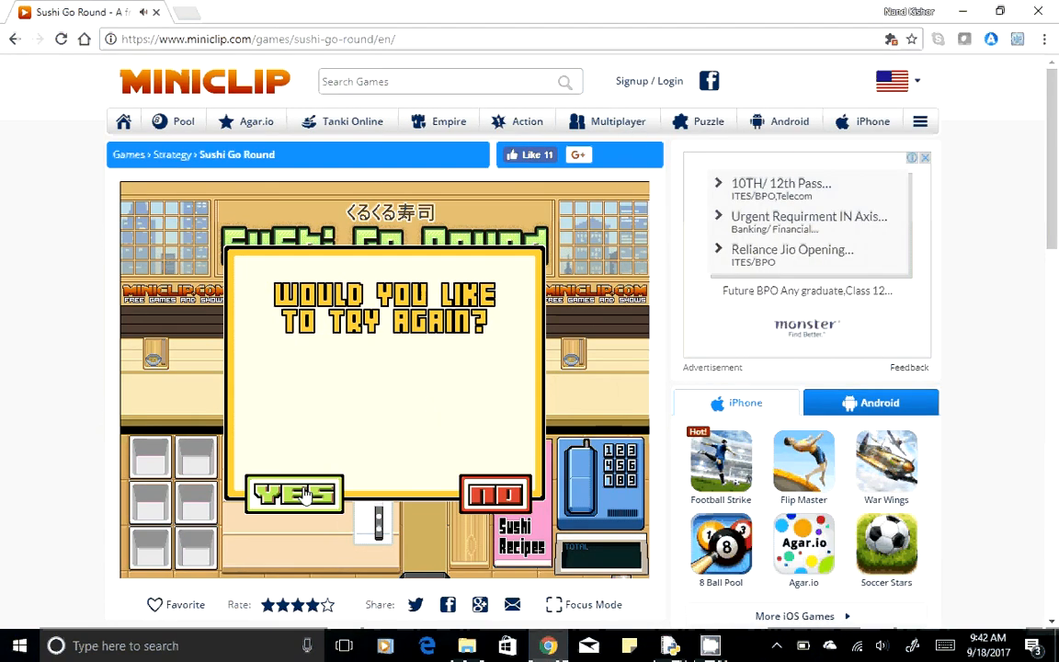
left_click(295, 493)
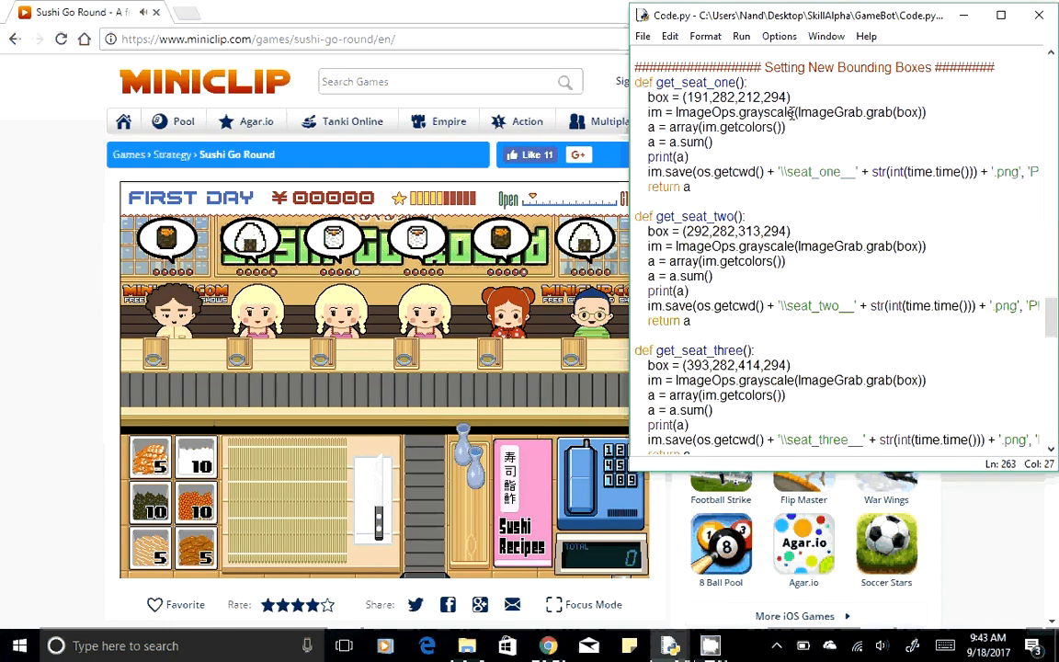
Select grayscale in get_seat_one and re-run Code.py so the shell restarts
double_click(765, 112)
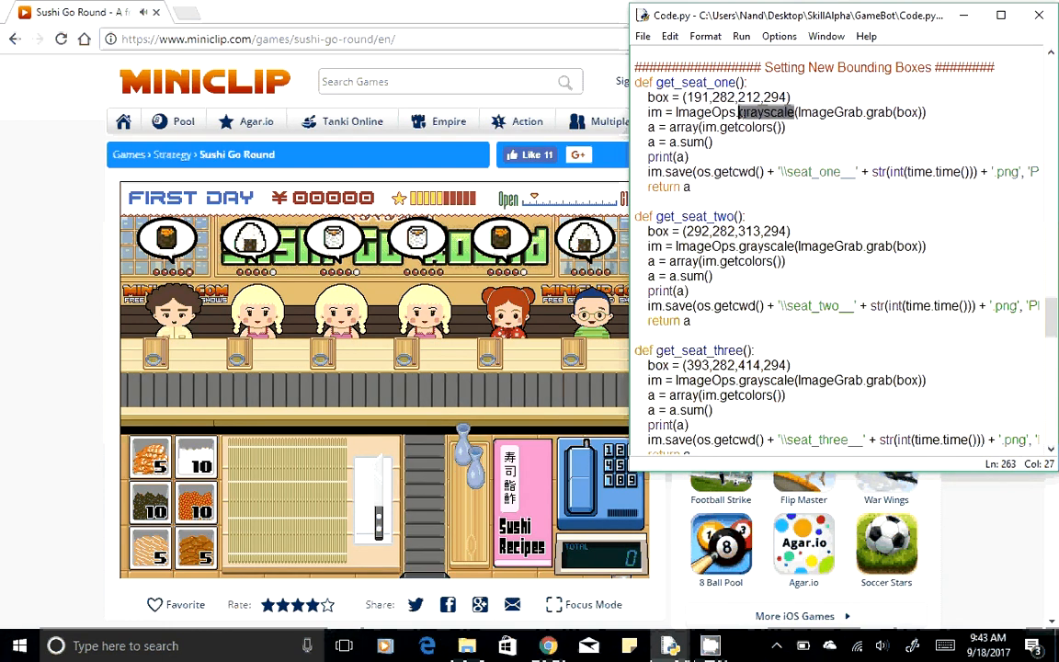
left_click(780, 140)
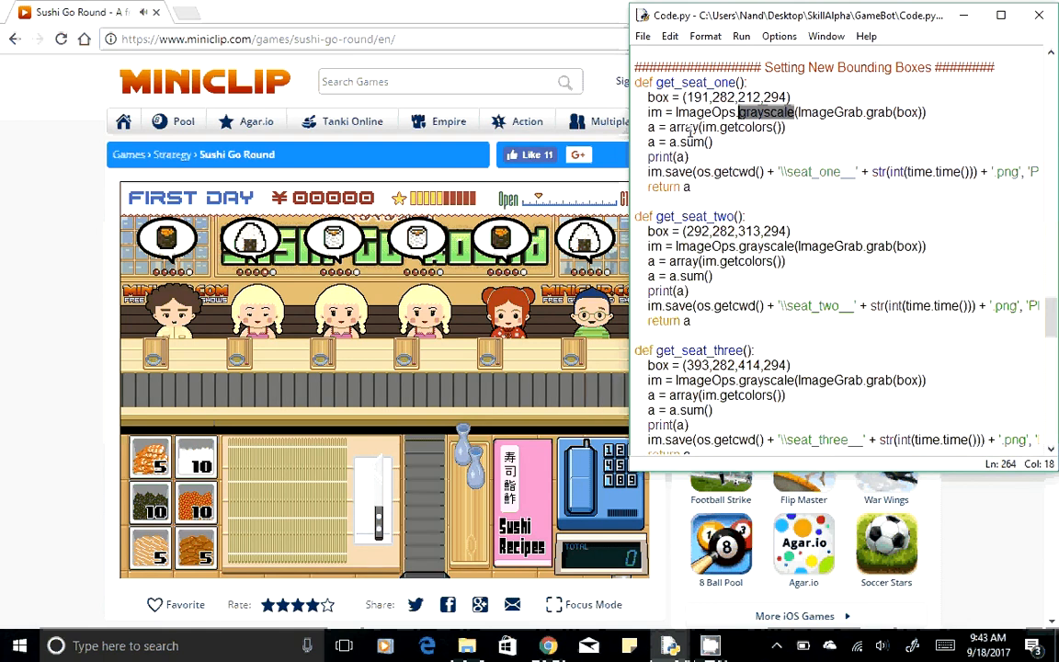
double_click(682, 127)
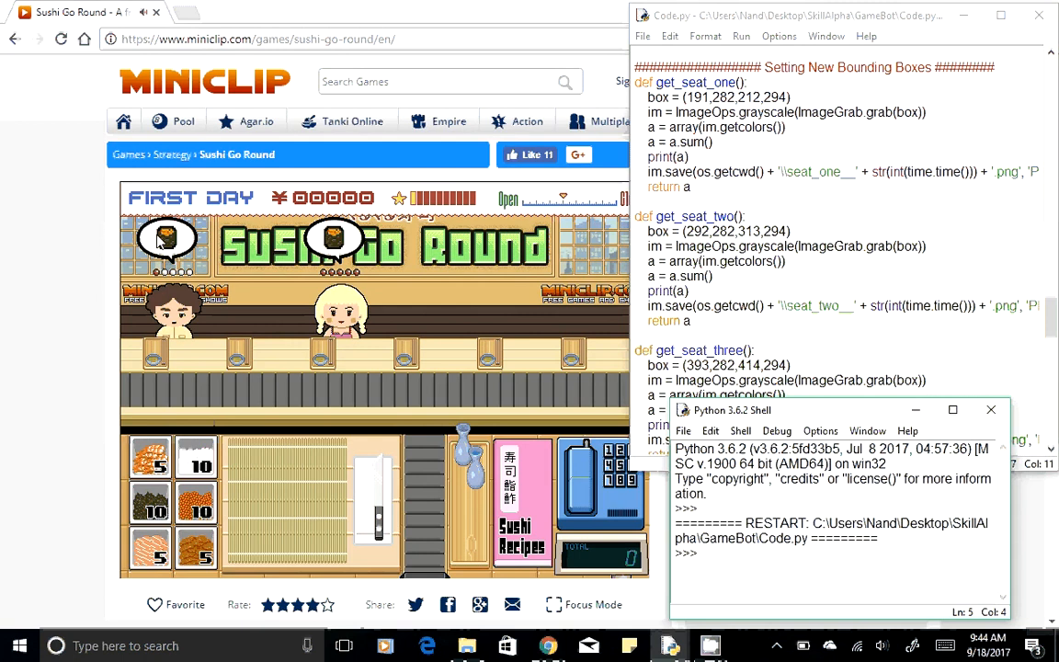
Call get_cords() three times in the shell, reading 189 283, 881 701 and 211 295
type("get_cords(")
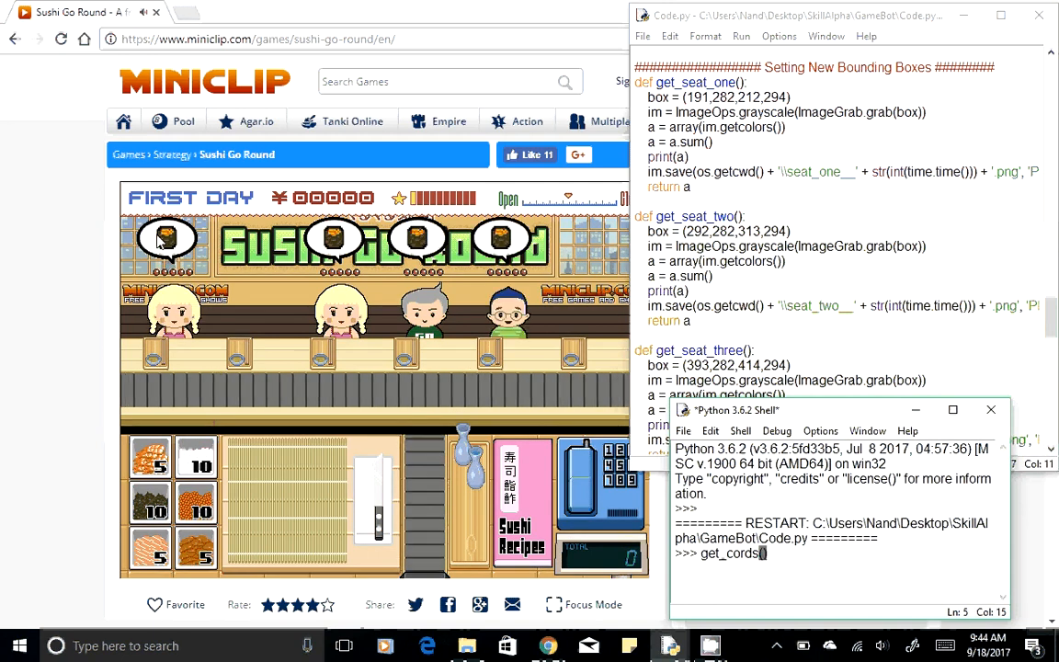
key("Return")
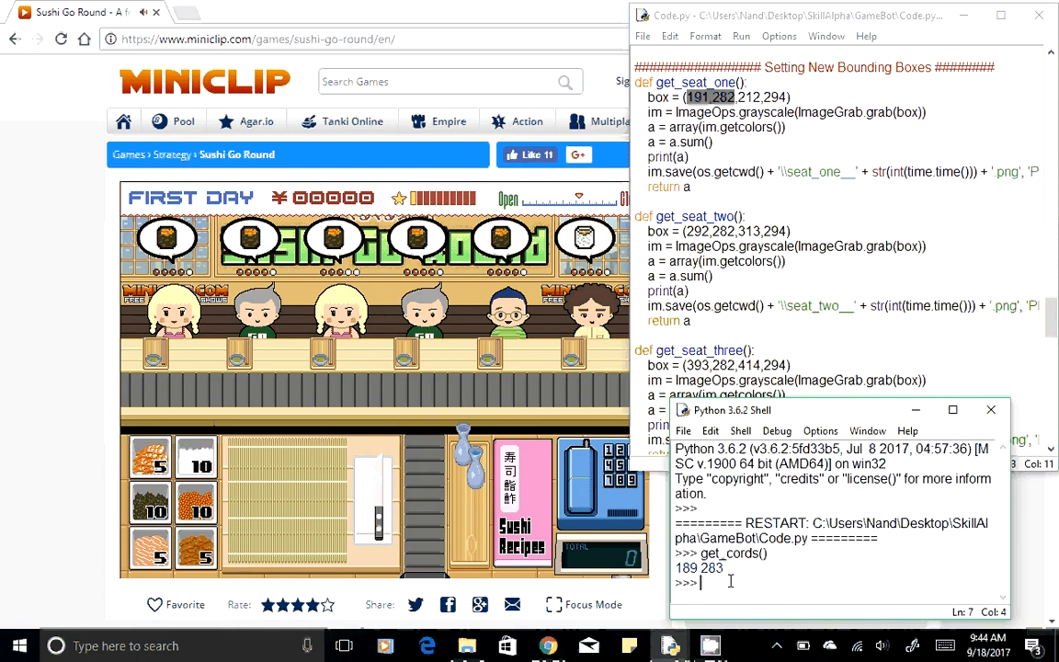
type("get_cords(")
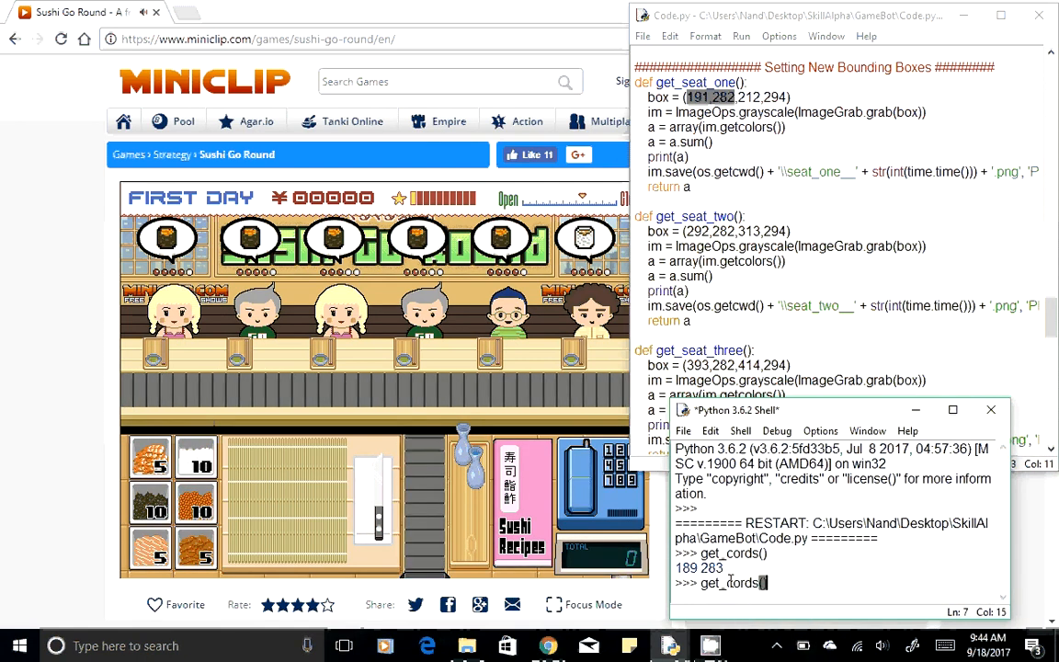
key("Return")
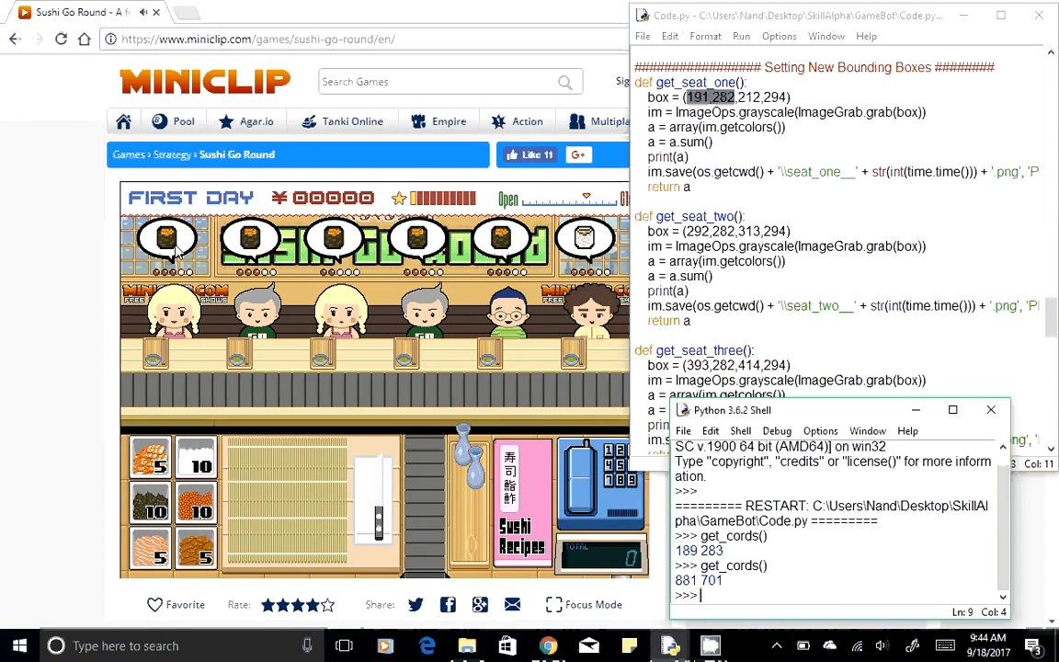
type("get_c")
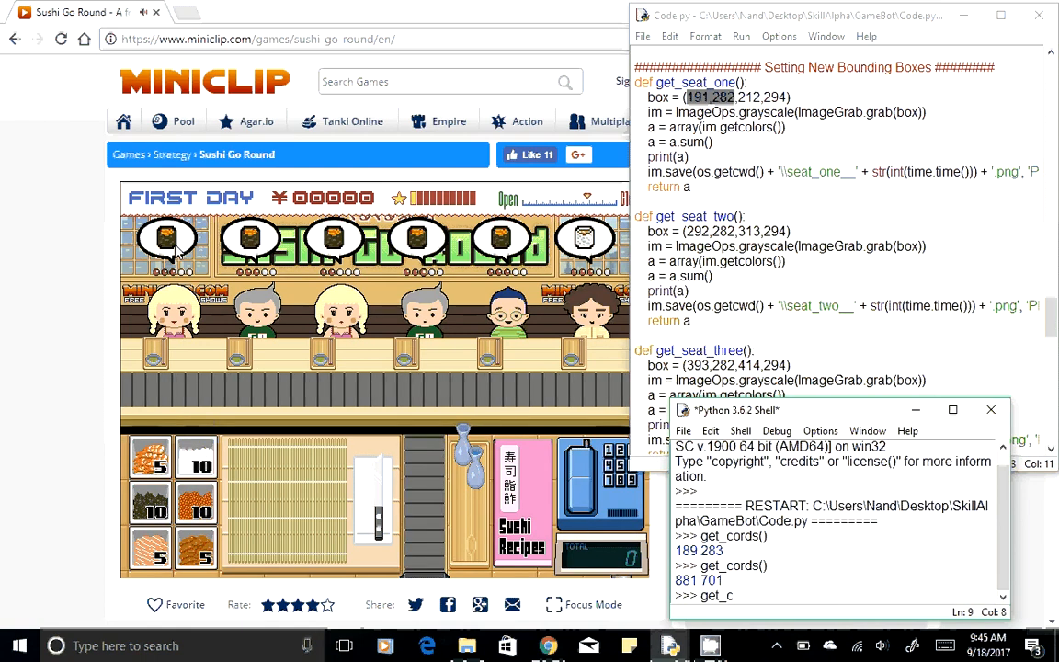
type("ords(")
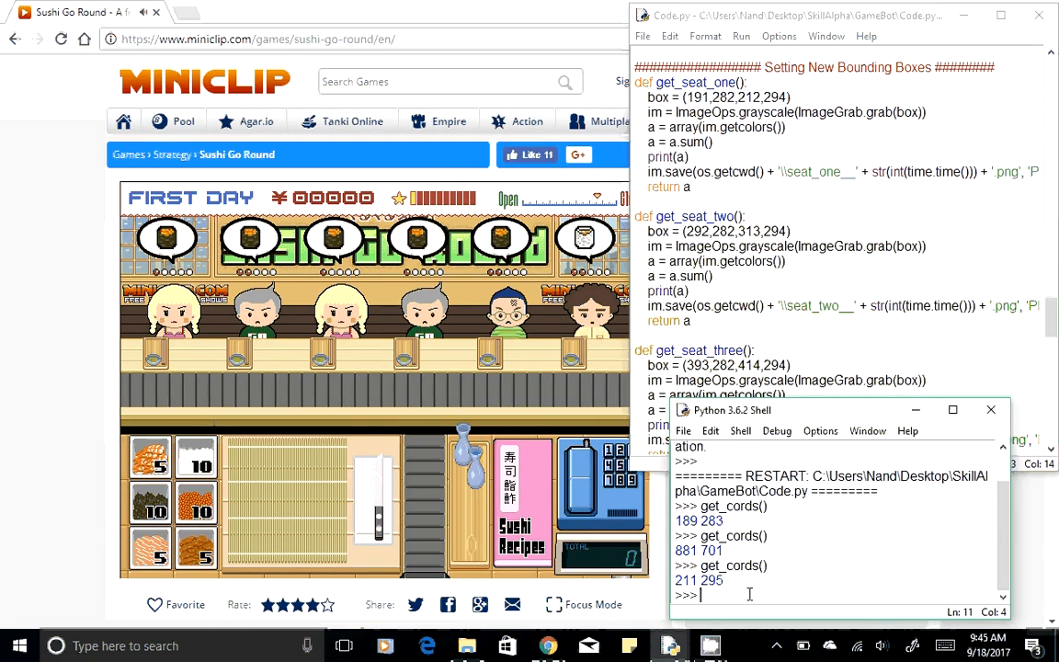
type("get_include")
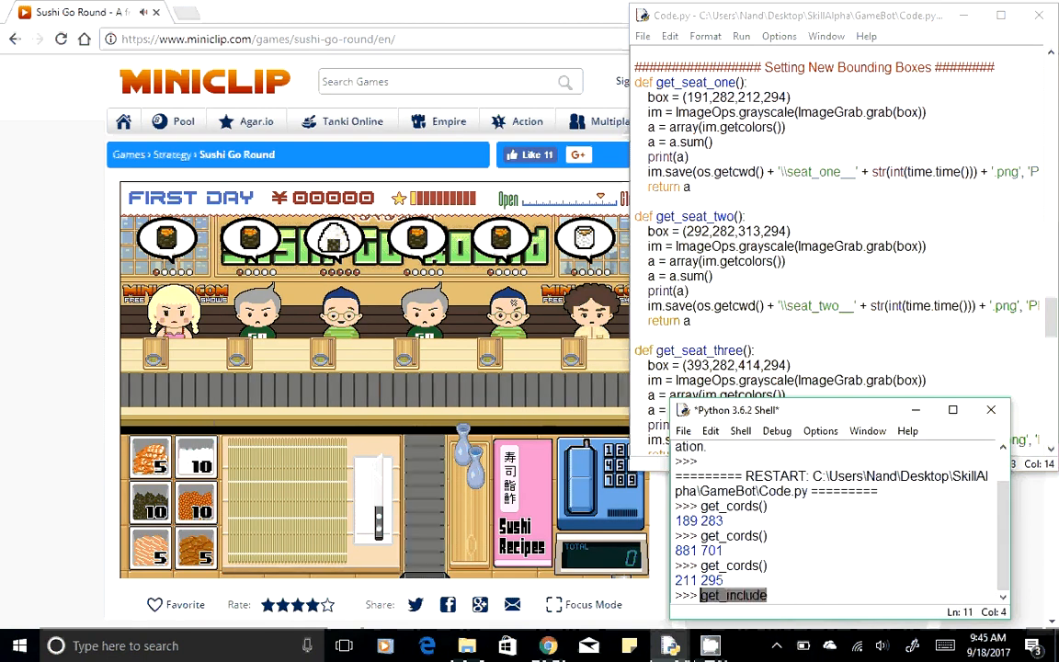
Call get_seat_one() in the shell, printing a pixel sum of 1088
type("get_")
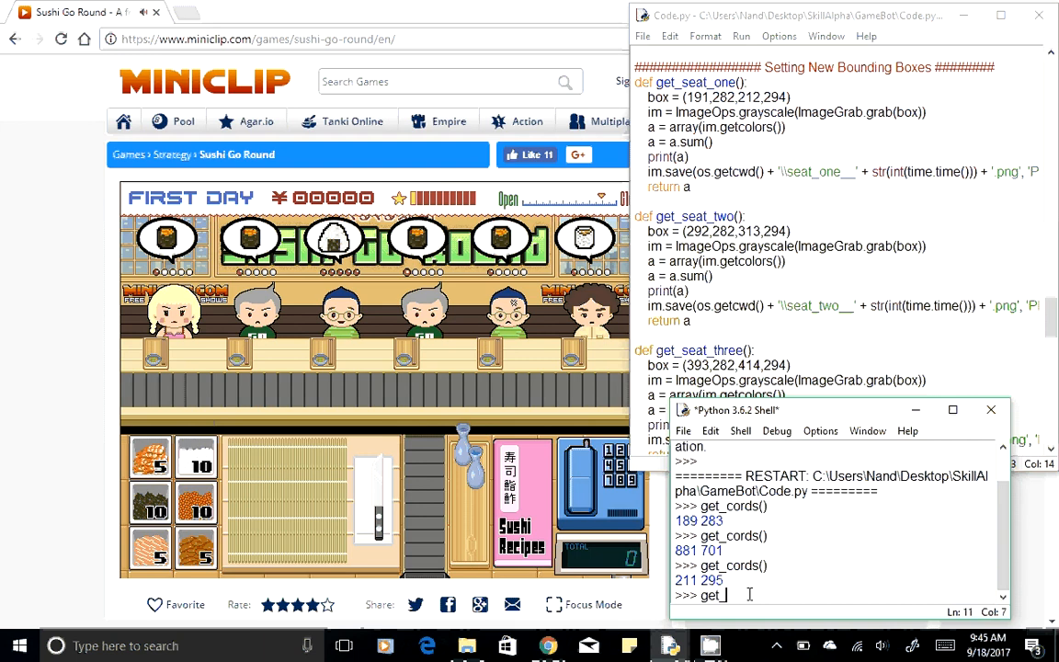
type("seat")
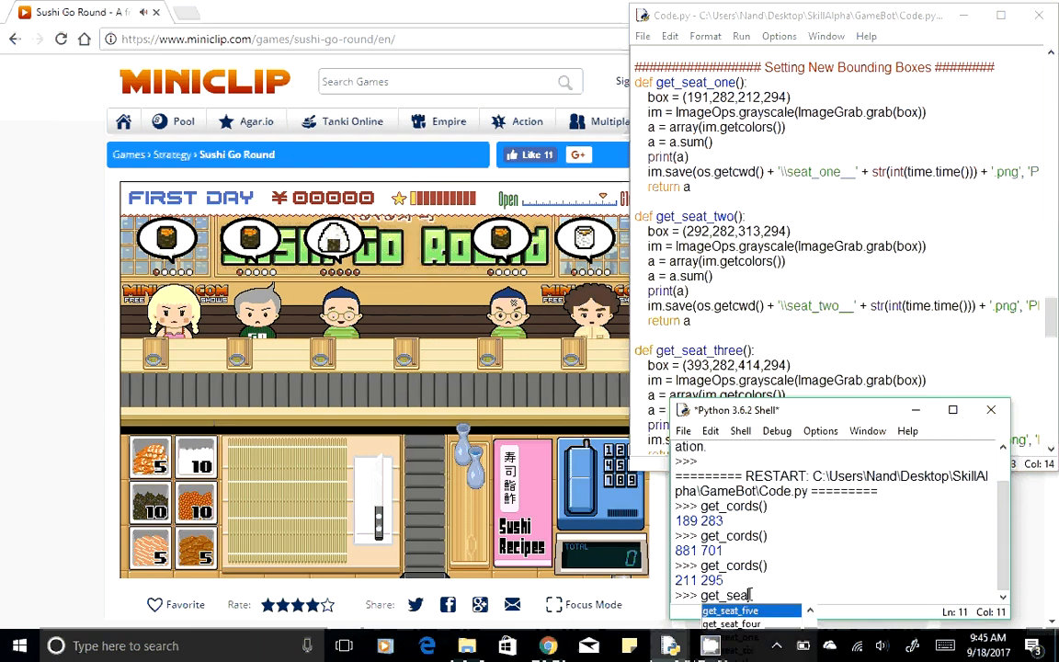
type("_six")
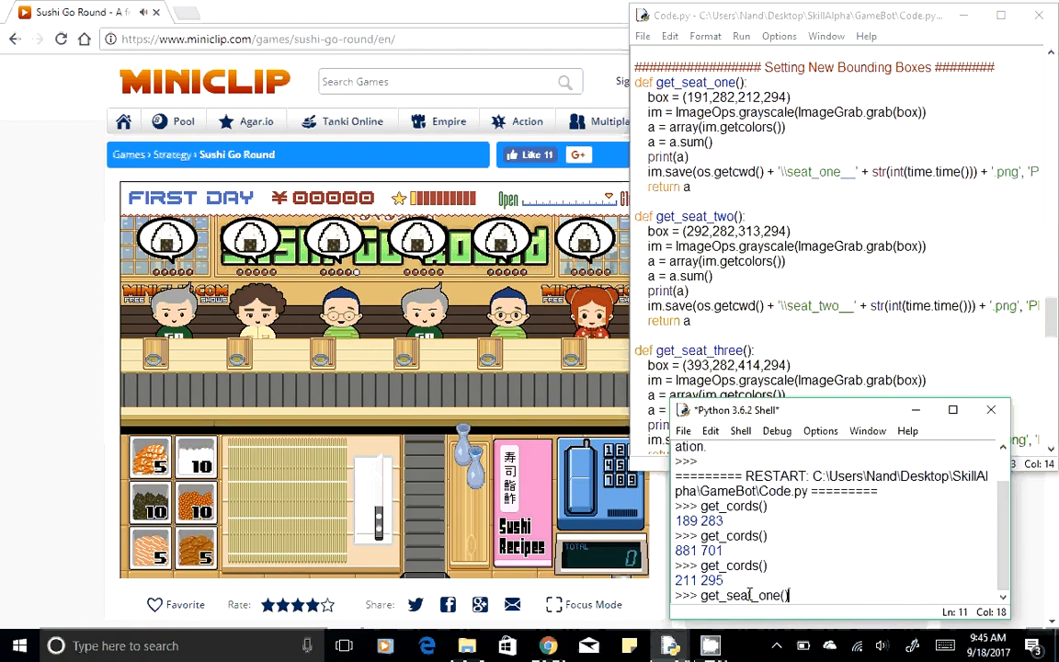
key("Return")
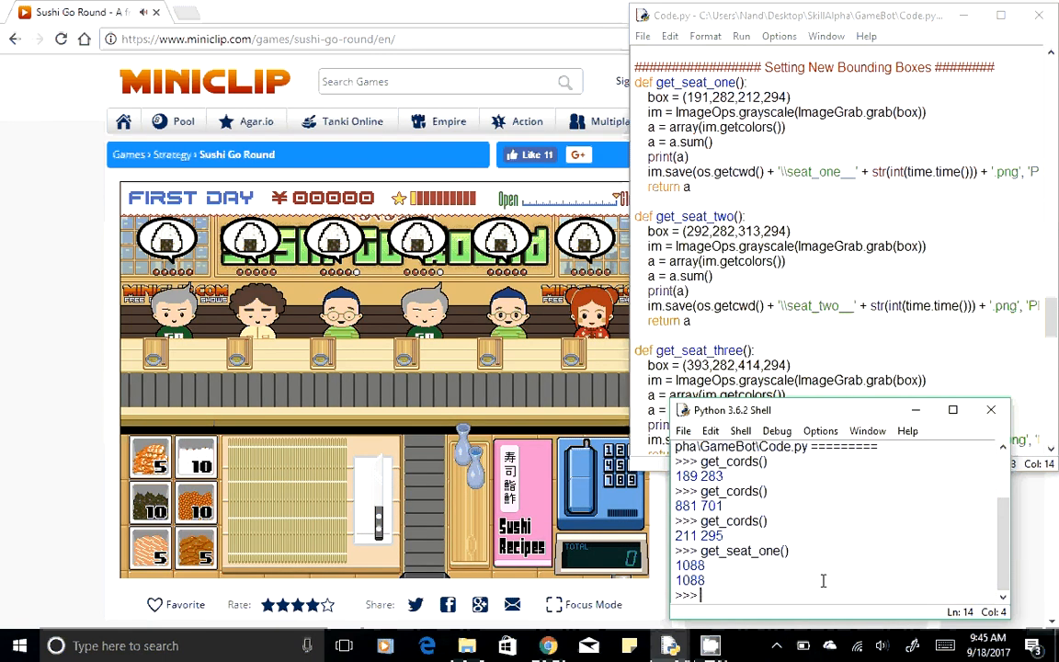
type("get_seat_on")
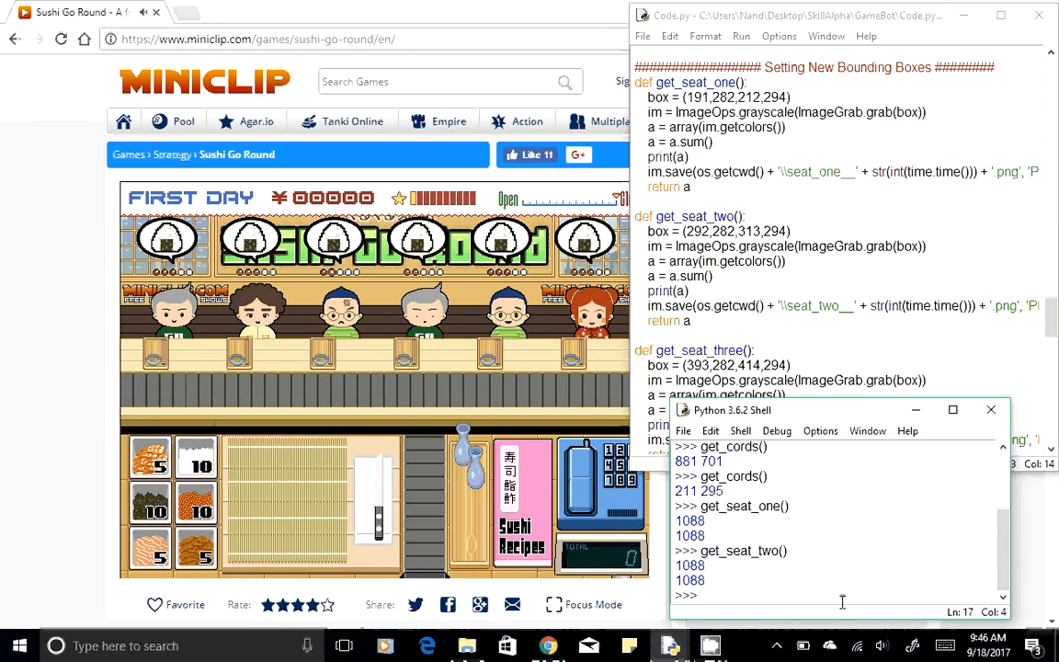
Call get_seat_two(), get_seat_three() and get_seat_five(), each printing 1088
type("get_seat_one()")
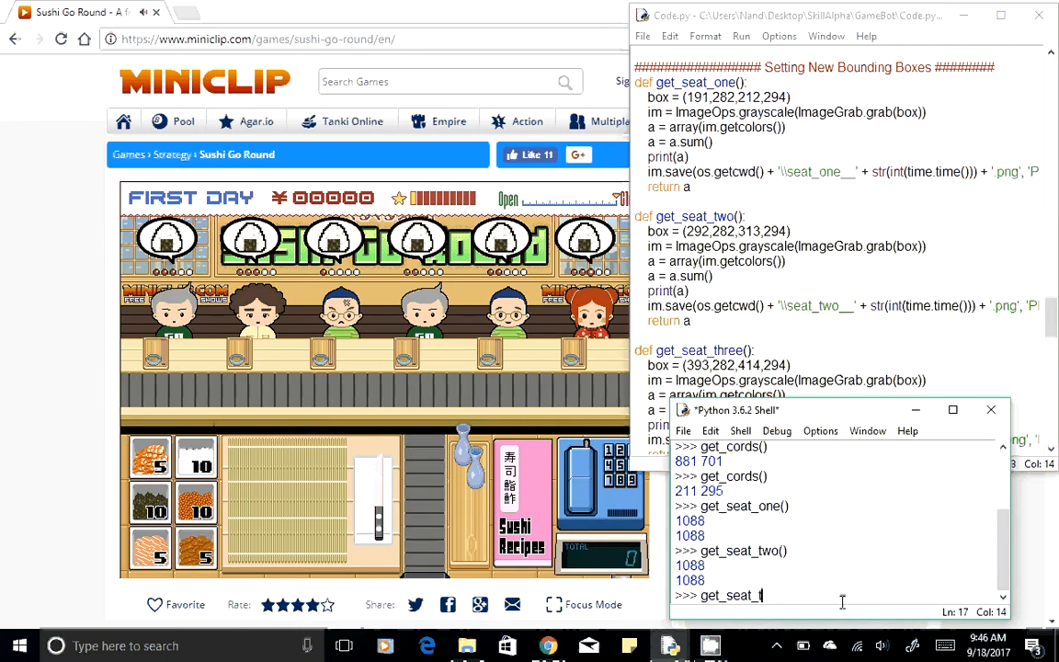
type("hree(")
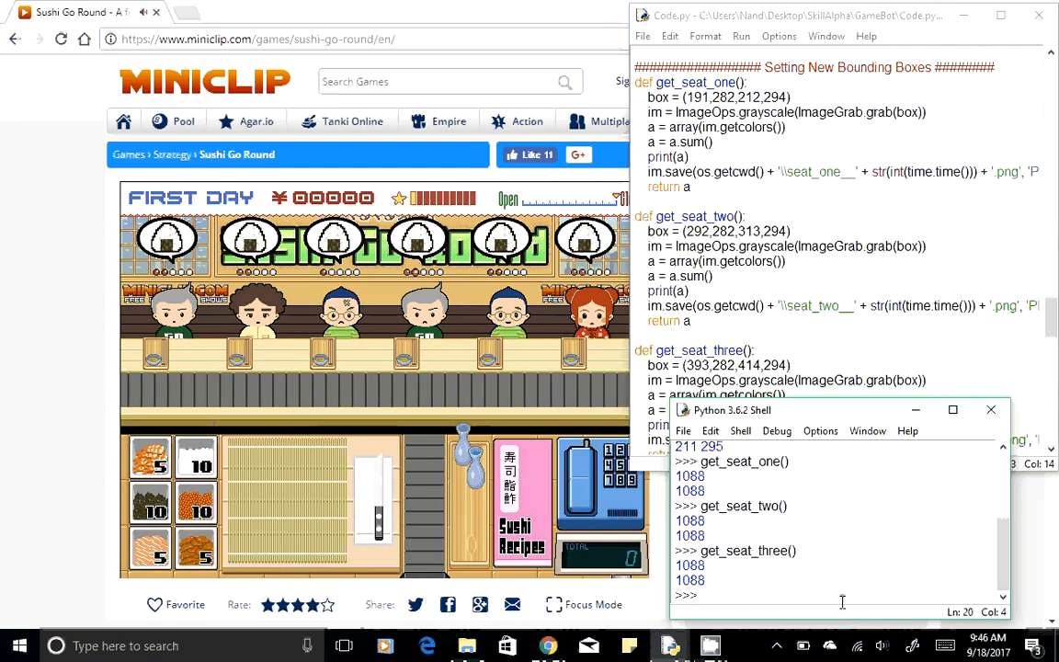
type("get_seat_one()")
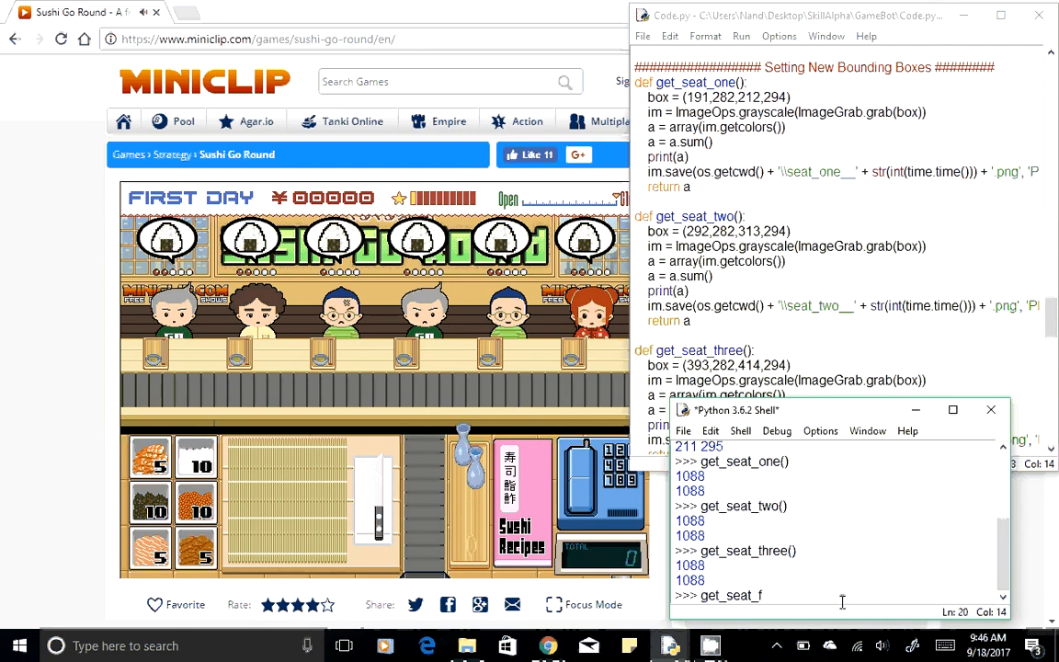
type("f")
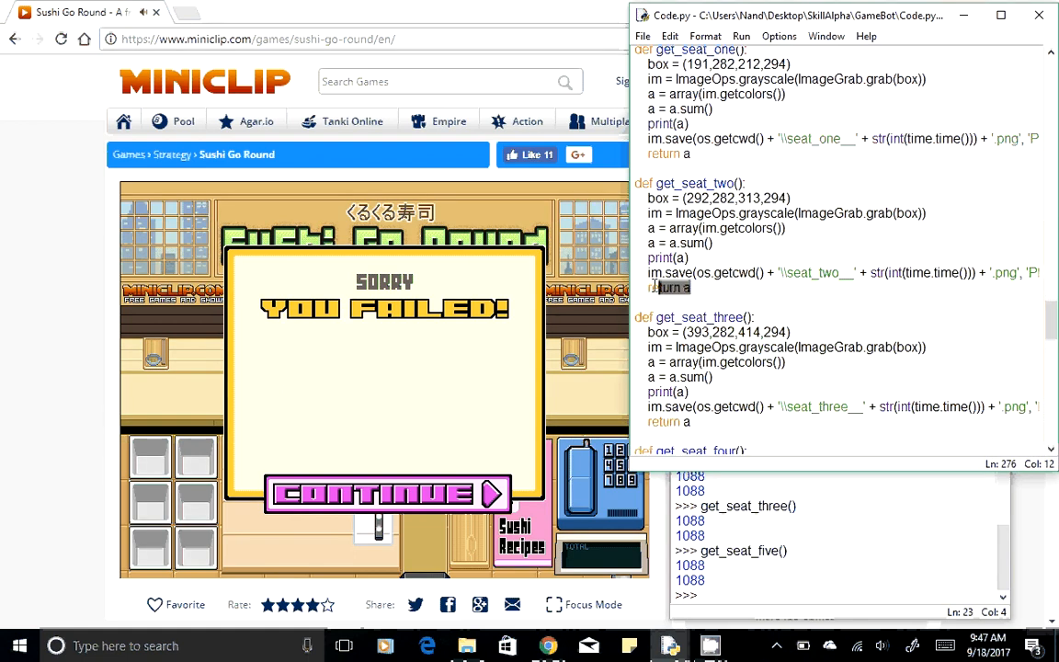
left_click(692, 287)
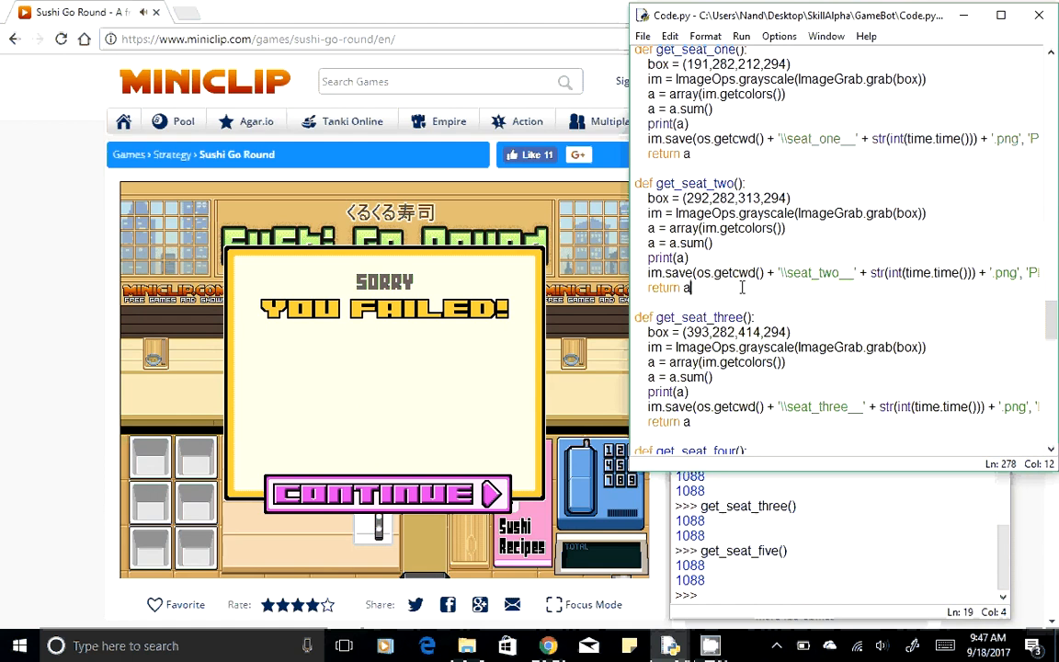
scroll("down", 3)
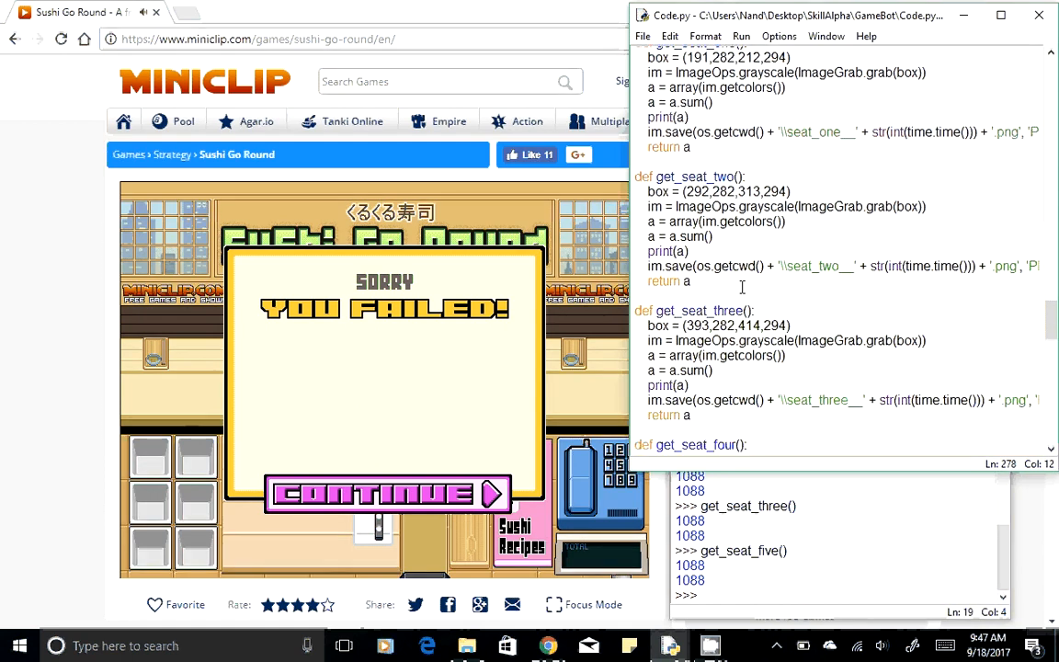
scroll("down", 3)
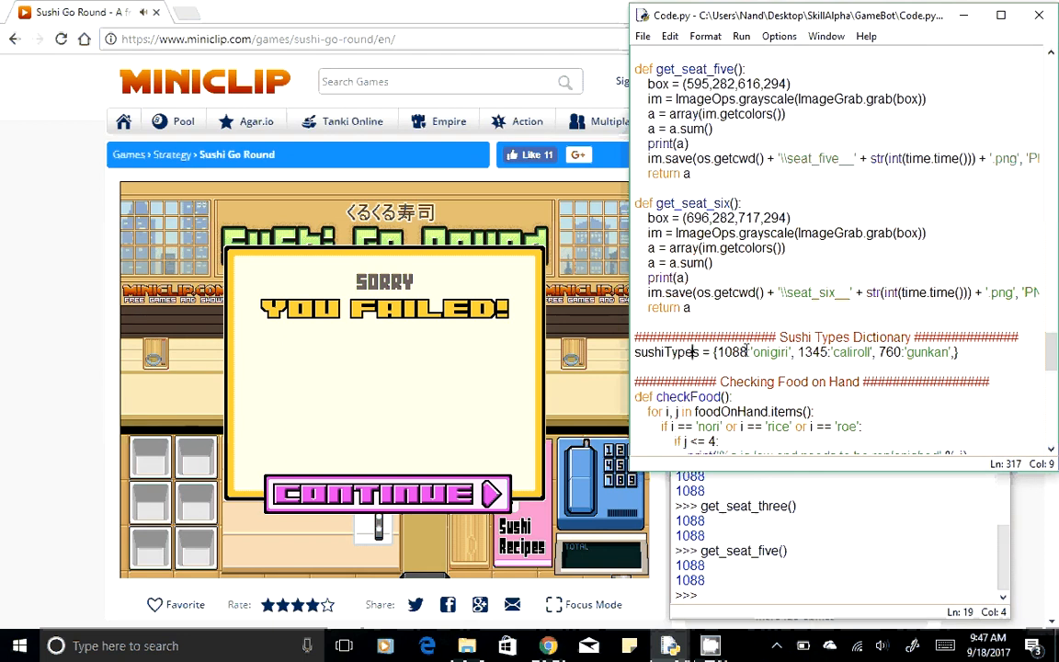
double_click(728, 353)
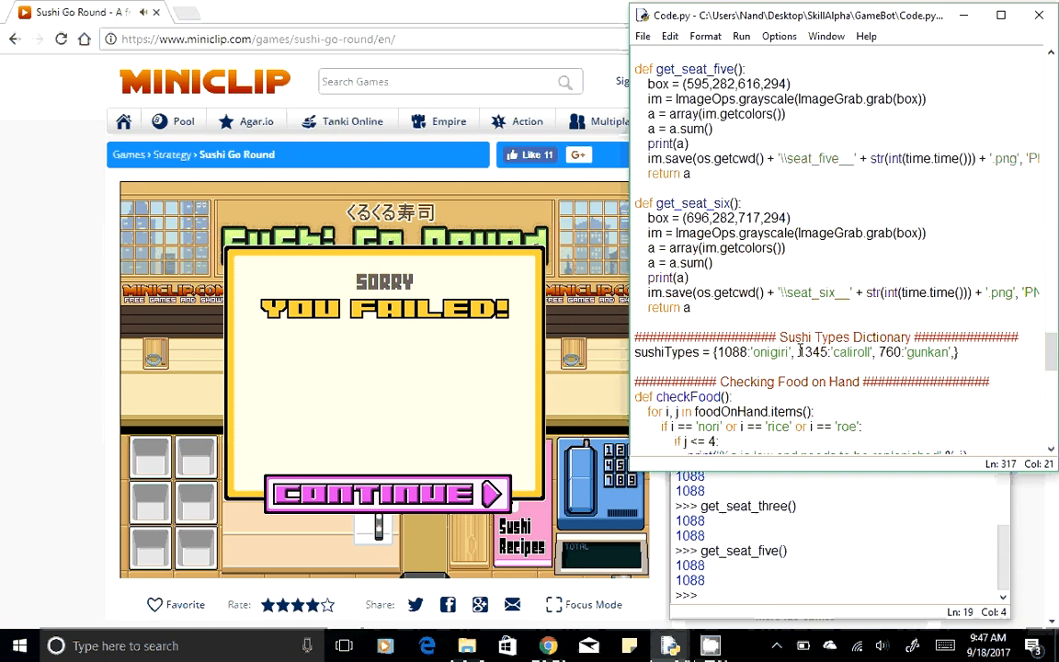
double_click(813, 353)
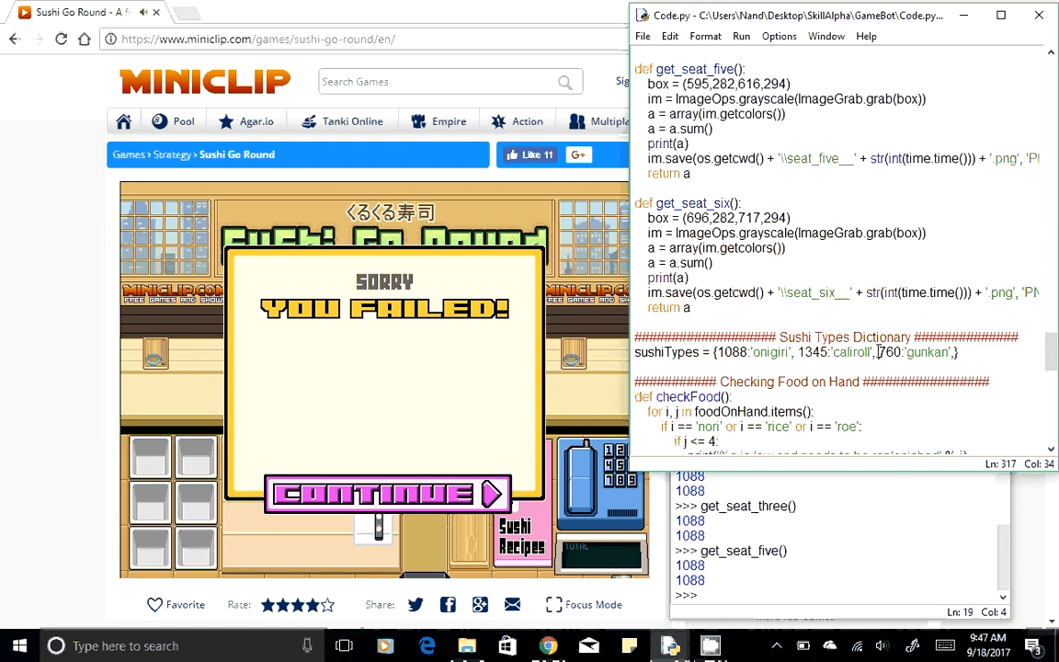
double_click(890, 353)
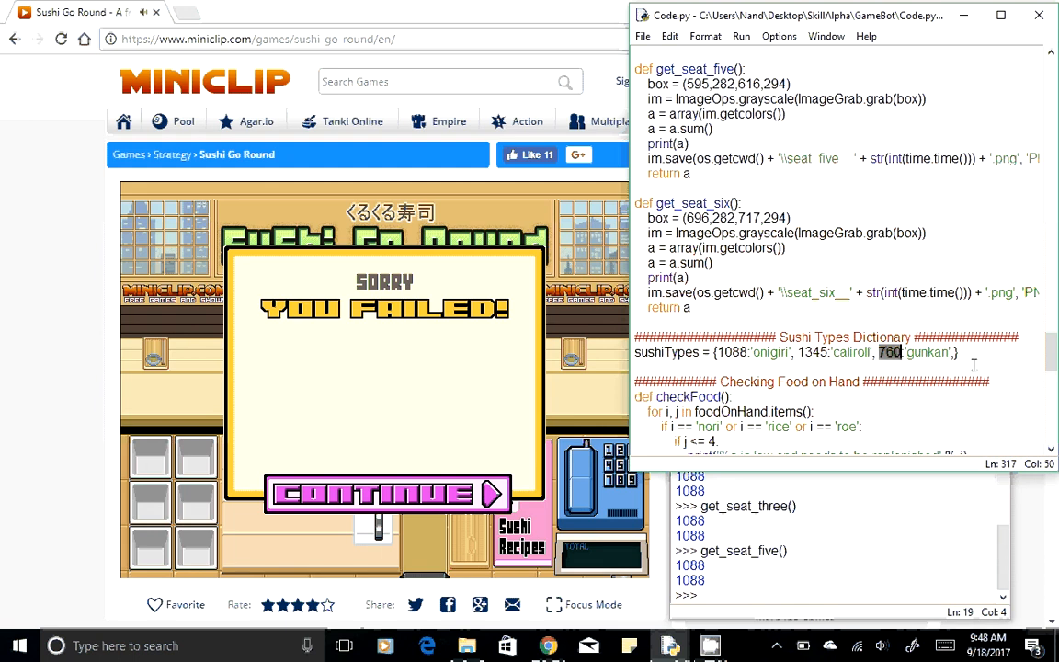
scroll("down", 3)
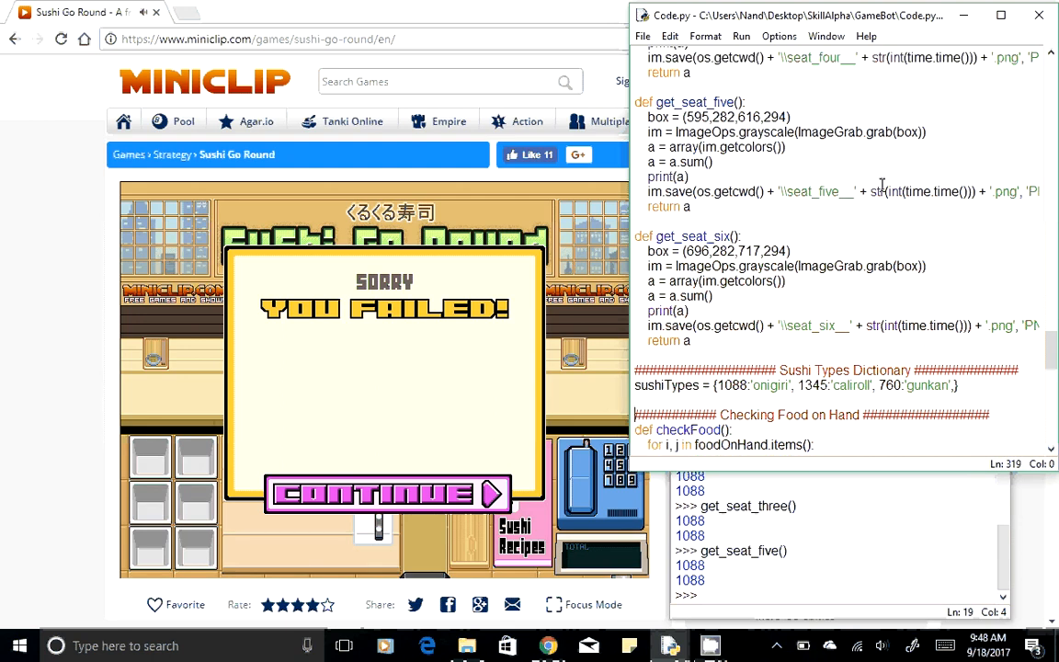